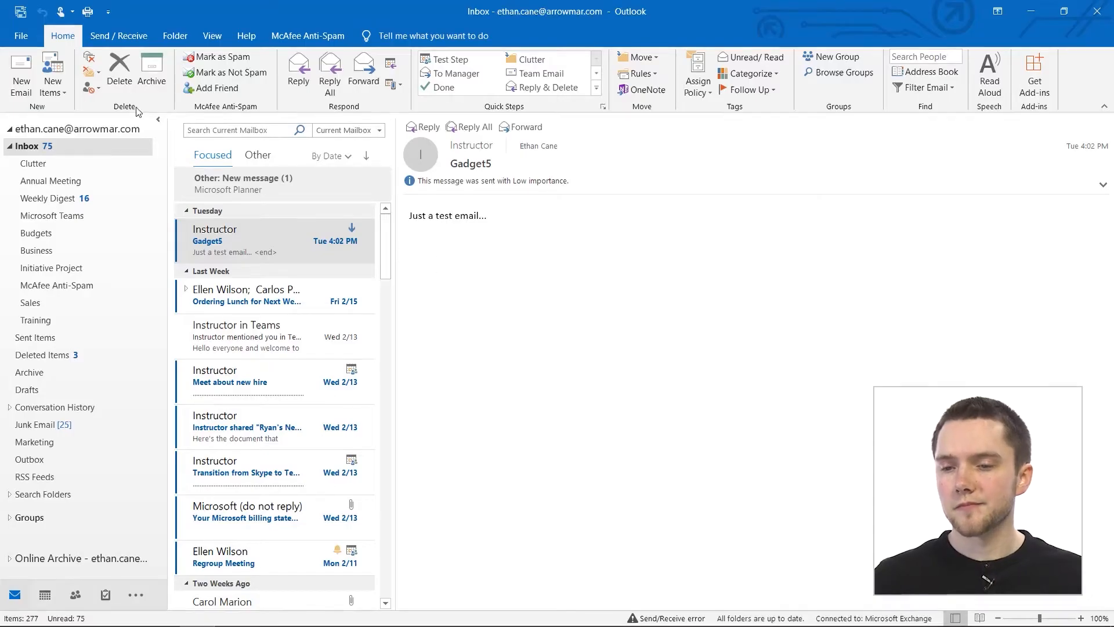
- Open Outlook Options from the File backstage menu
click(21, 35)
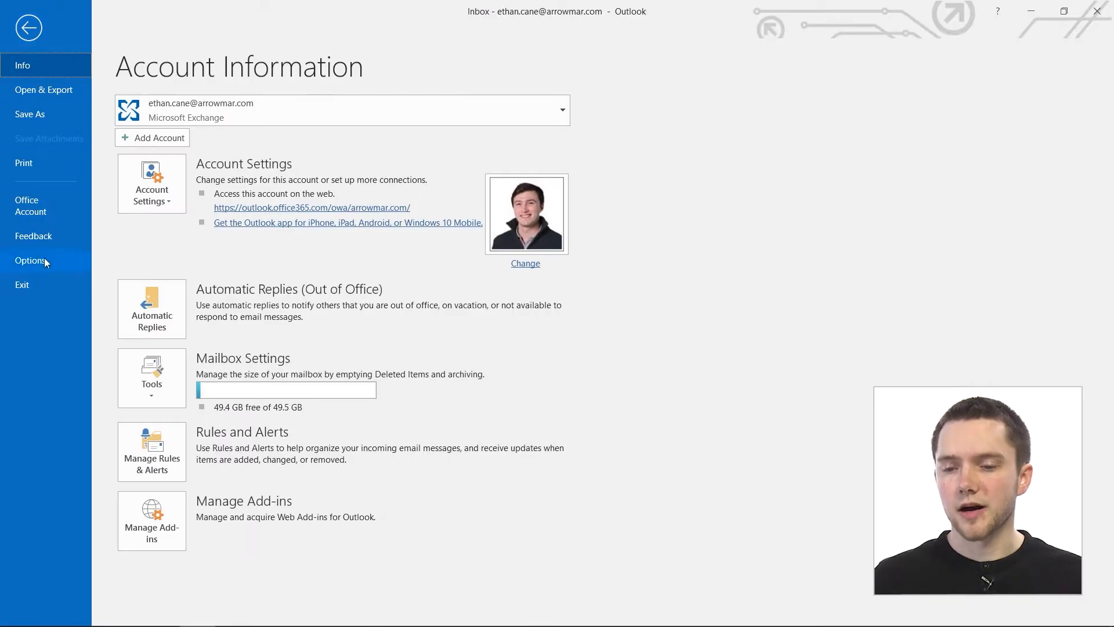
click(30, 260)
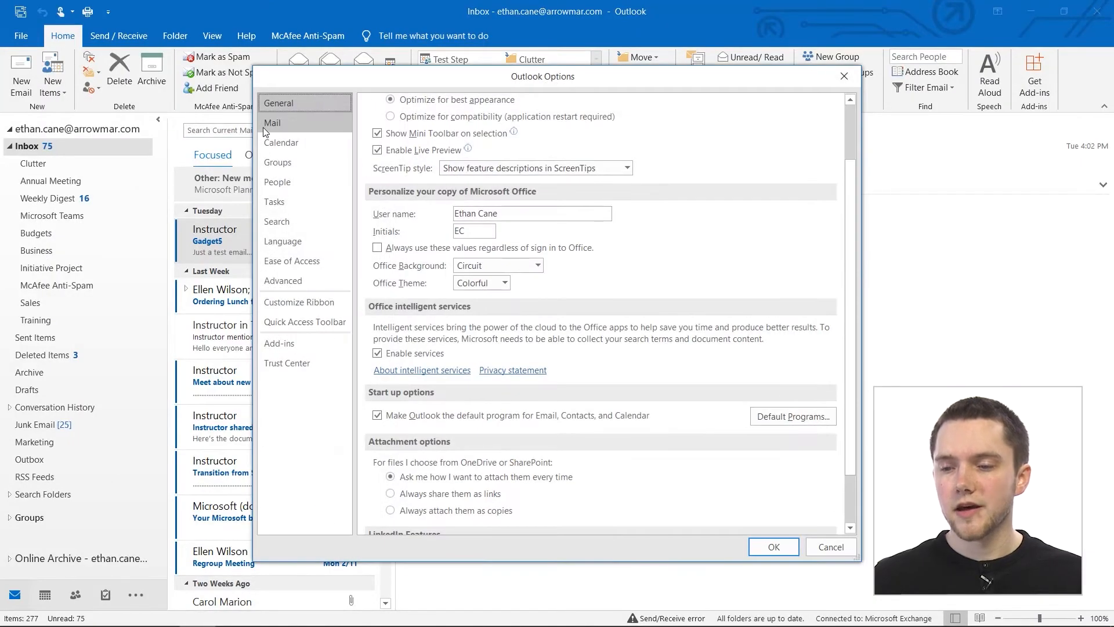
- Show the Mail category and scroll down to the Tracking section
click(272, 122)
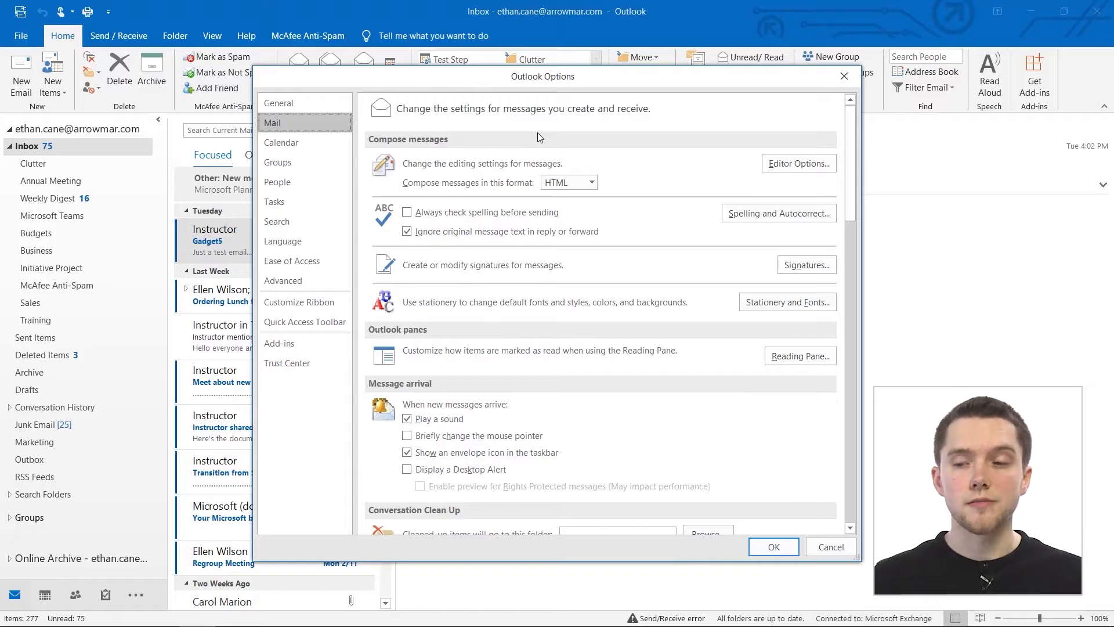
scroll(down, 3)
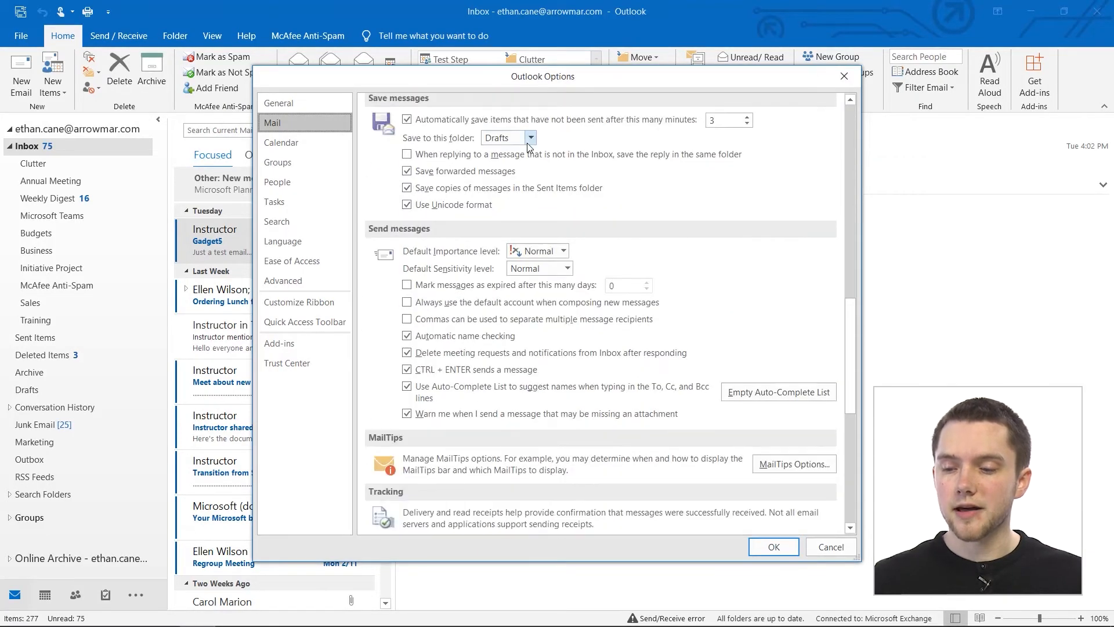
scroll(down, 3)
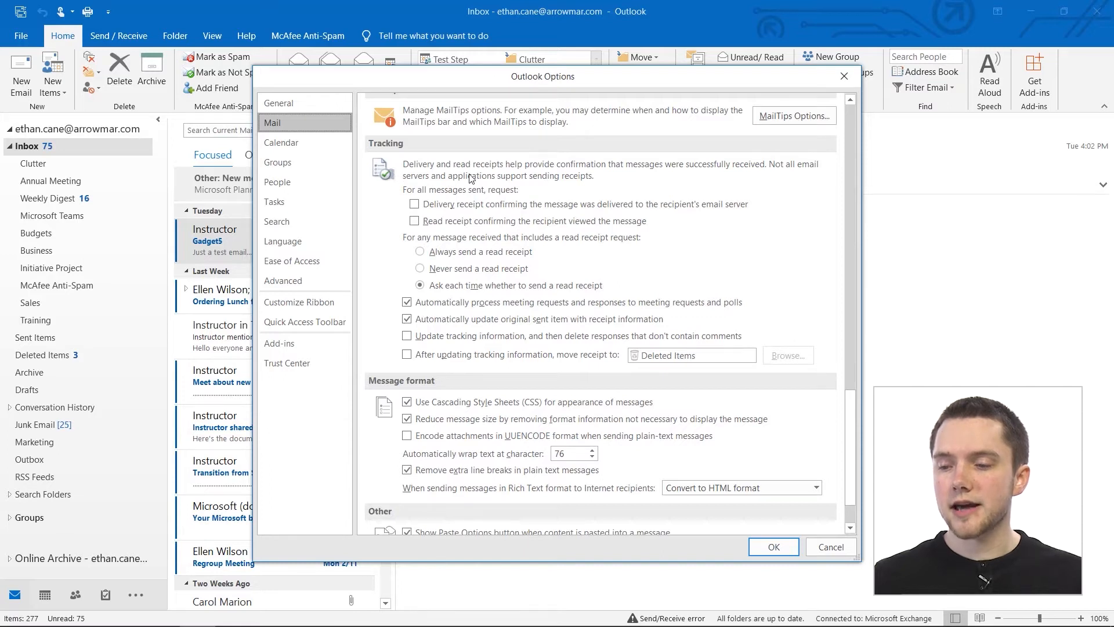
mouse_move(667, 179)
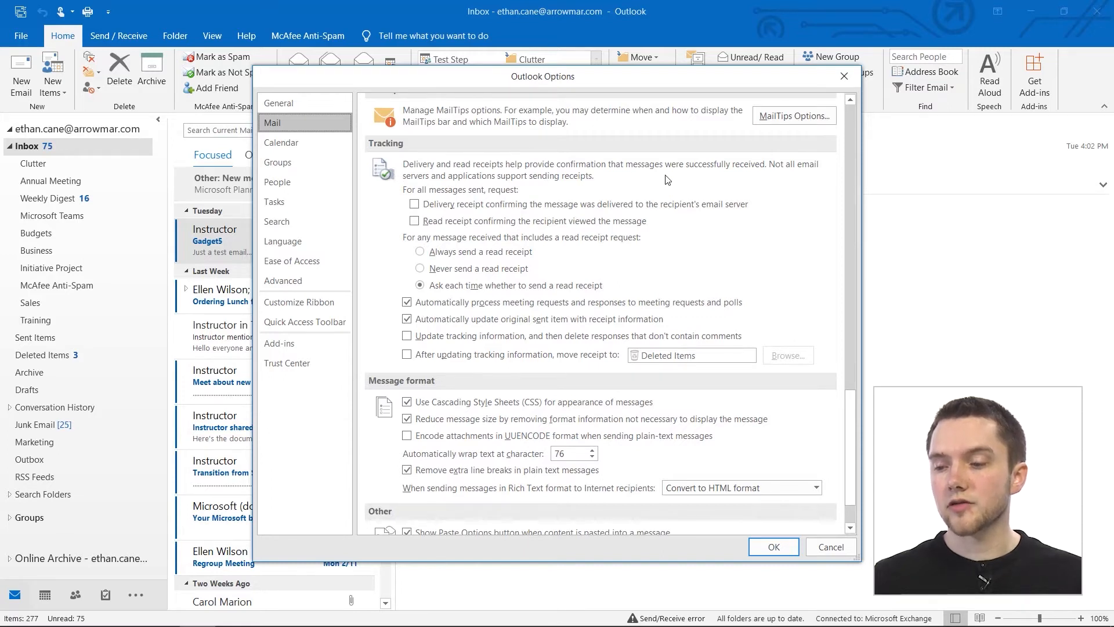
mouse_move(756, 181)
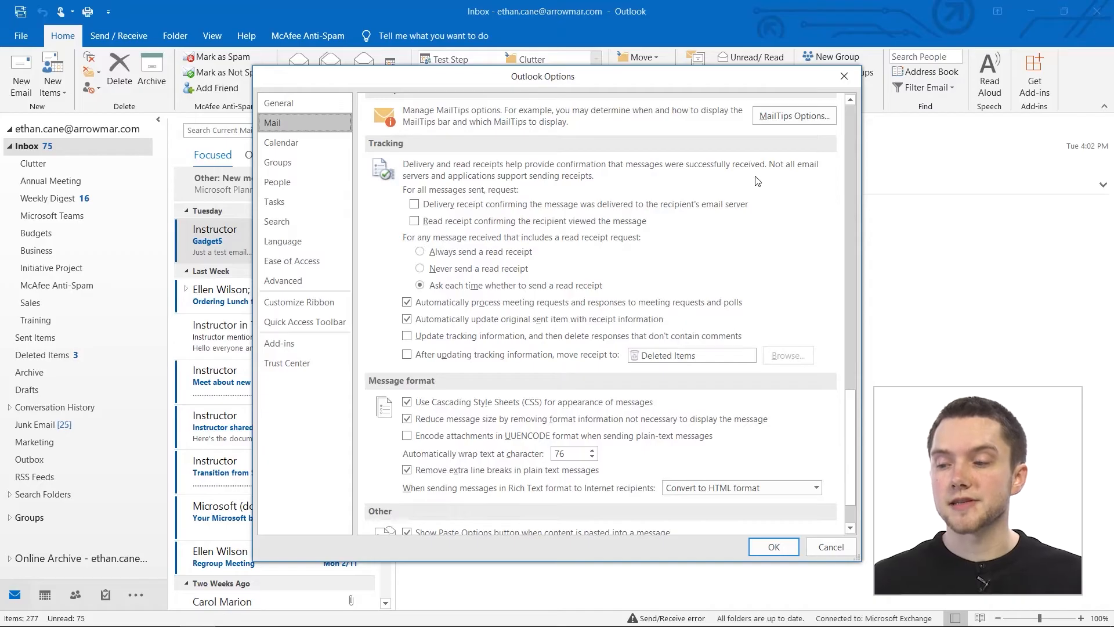
mouse_move(785, 180)
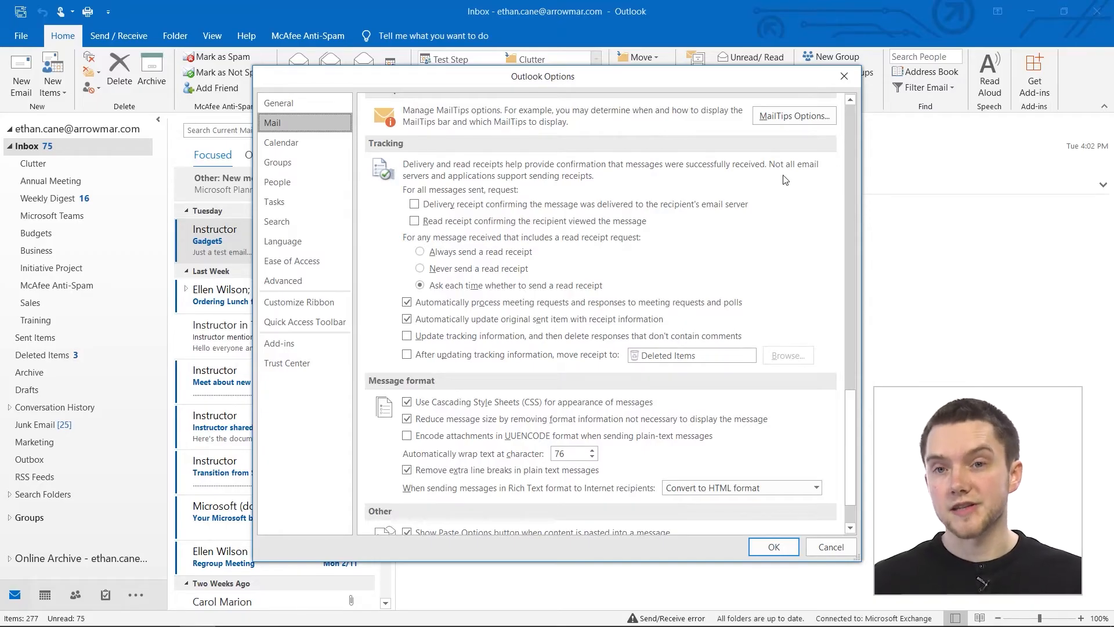
scroll(down, 3)
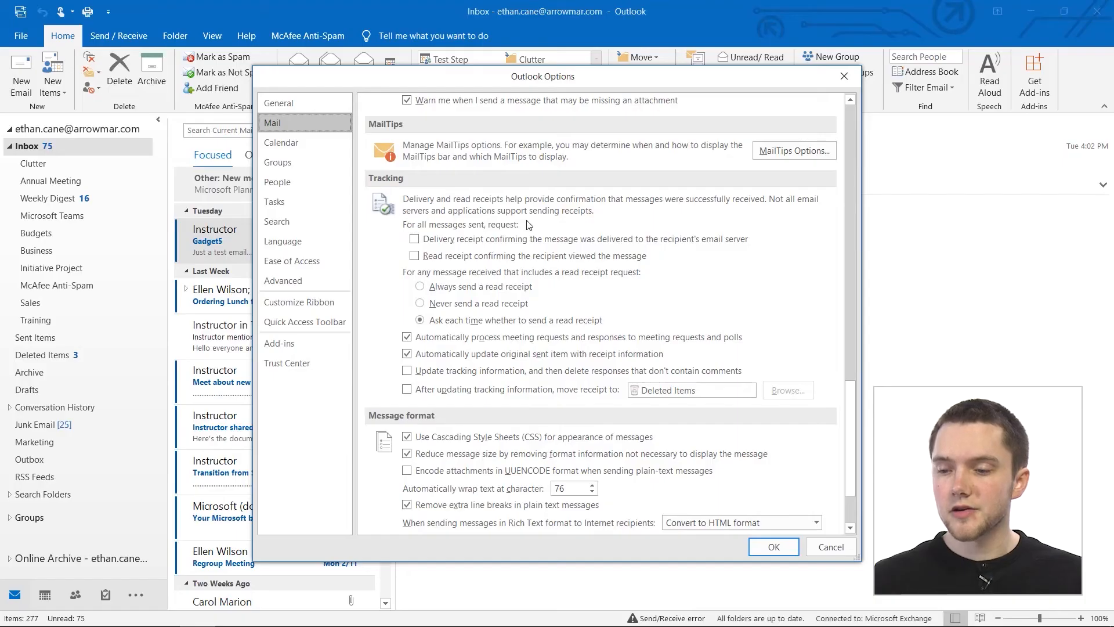
mouse_move(487, 230)
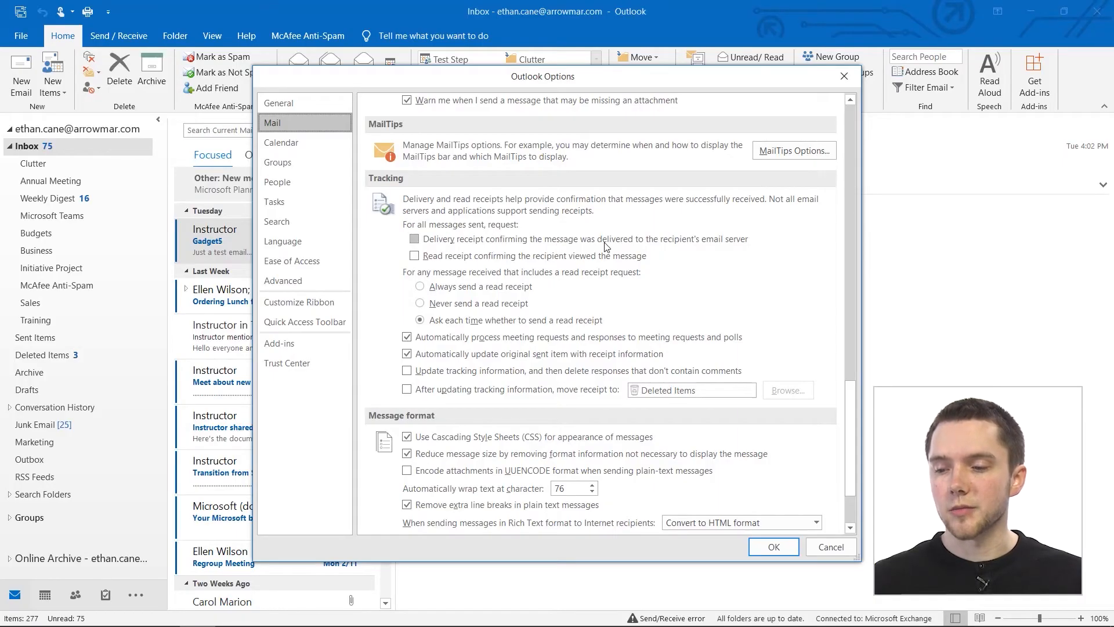
mouse_move(625, 244)
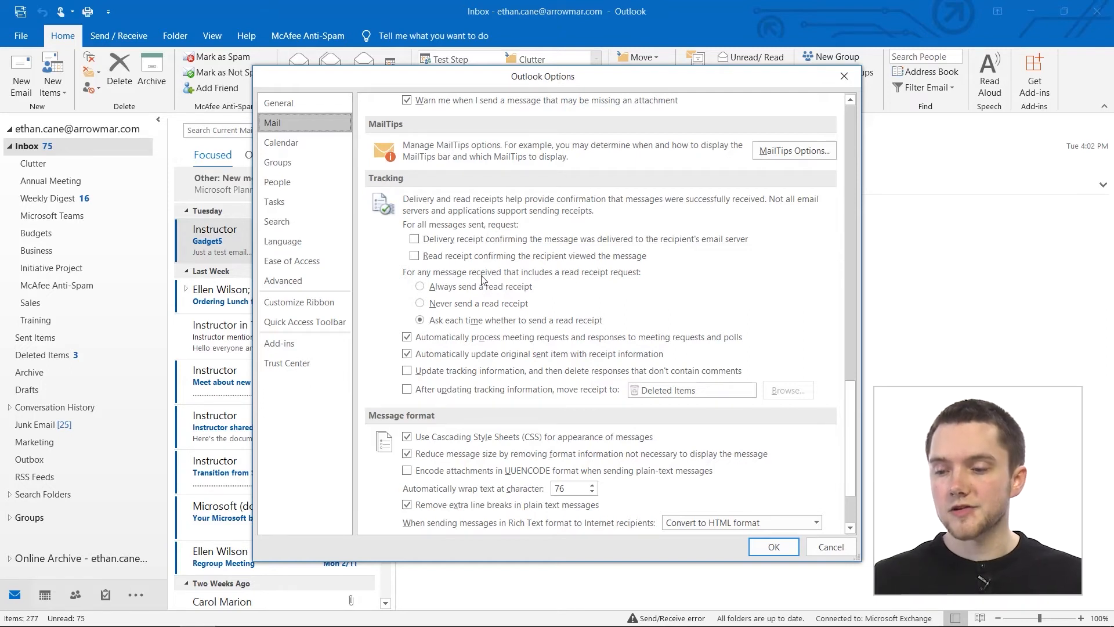
mouse_move(636, 280)
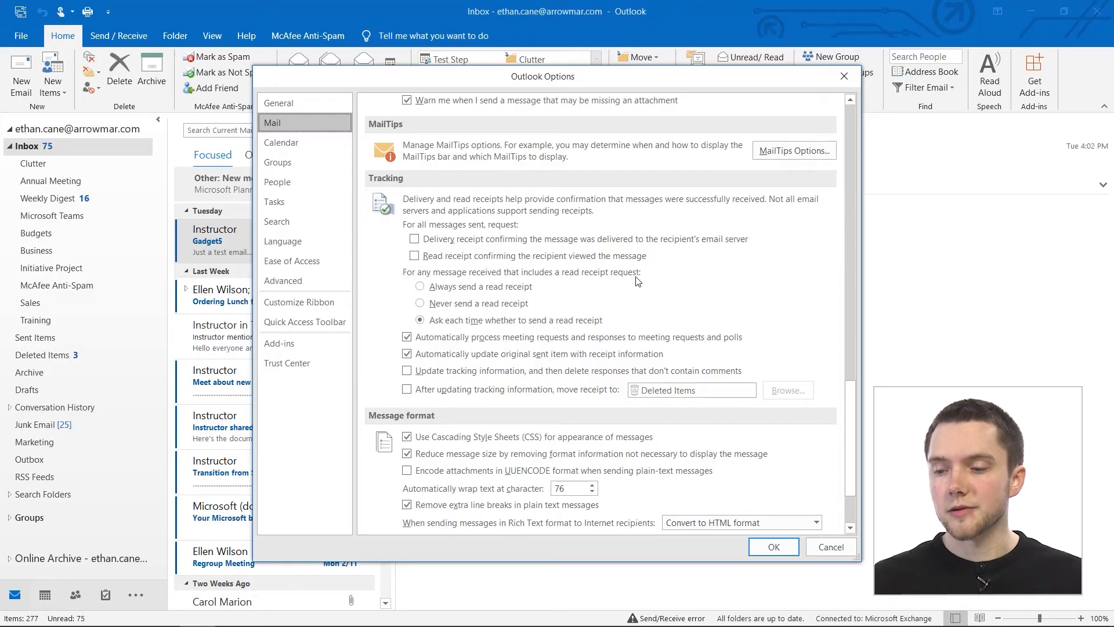
mouse_move(468, 328)
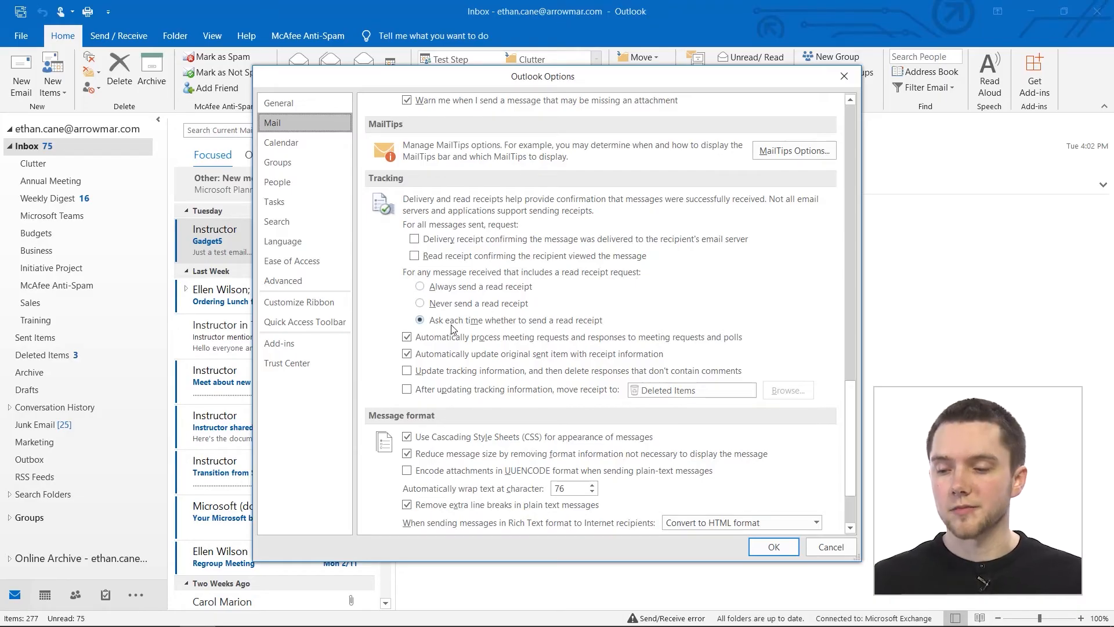
mouse_move(523, 326)
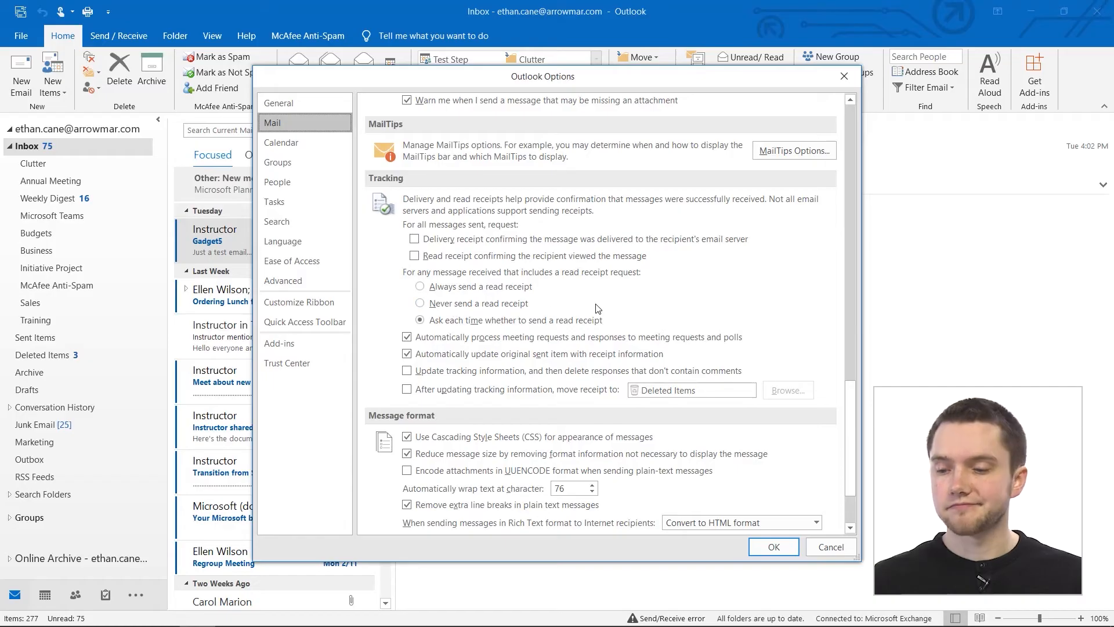
scroll(down, 3)
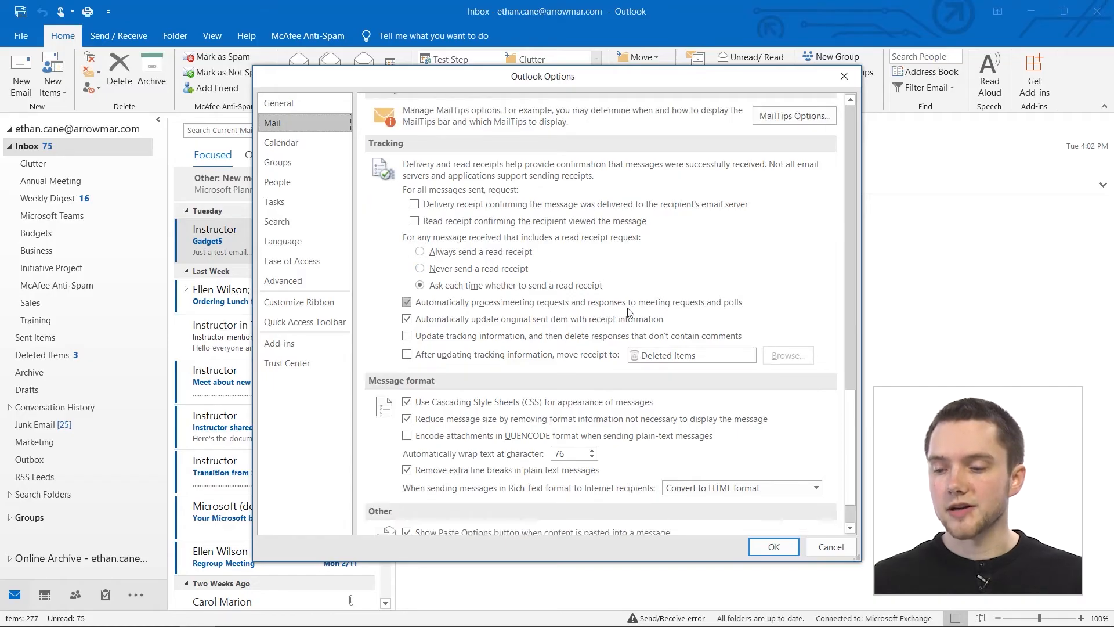
mouse_move(746, 310)
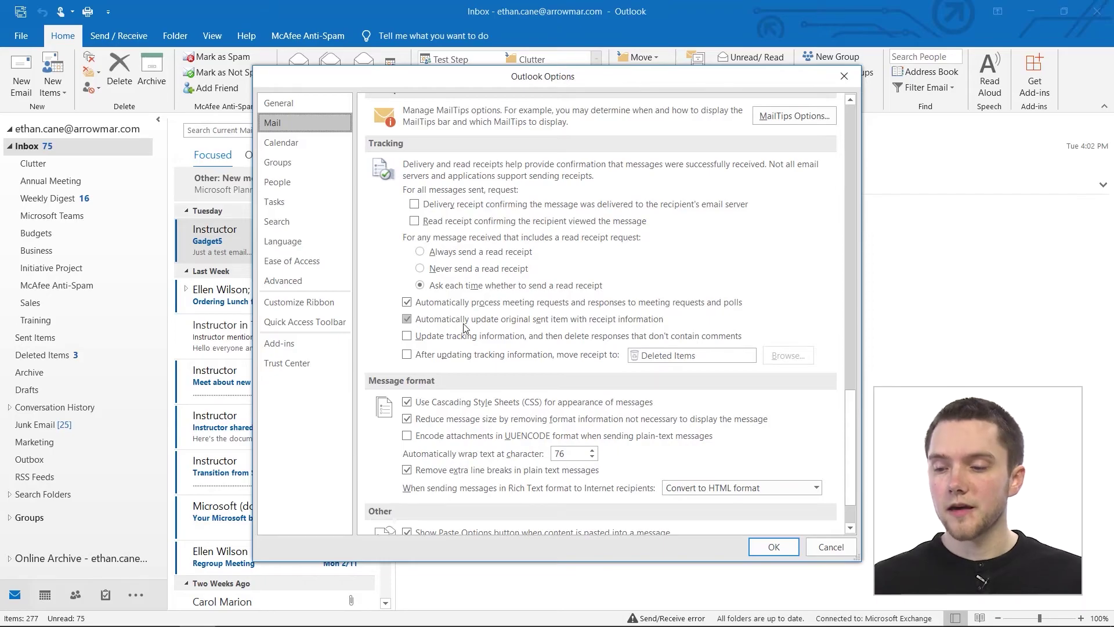
mouse_move(571, 330)
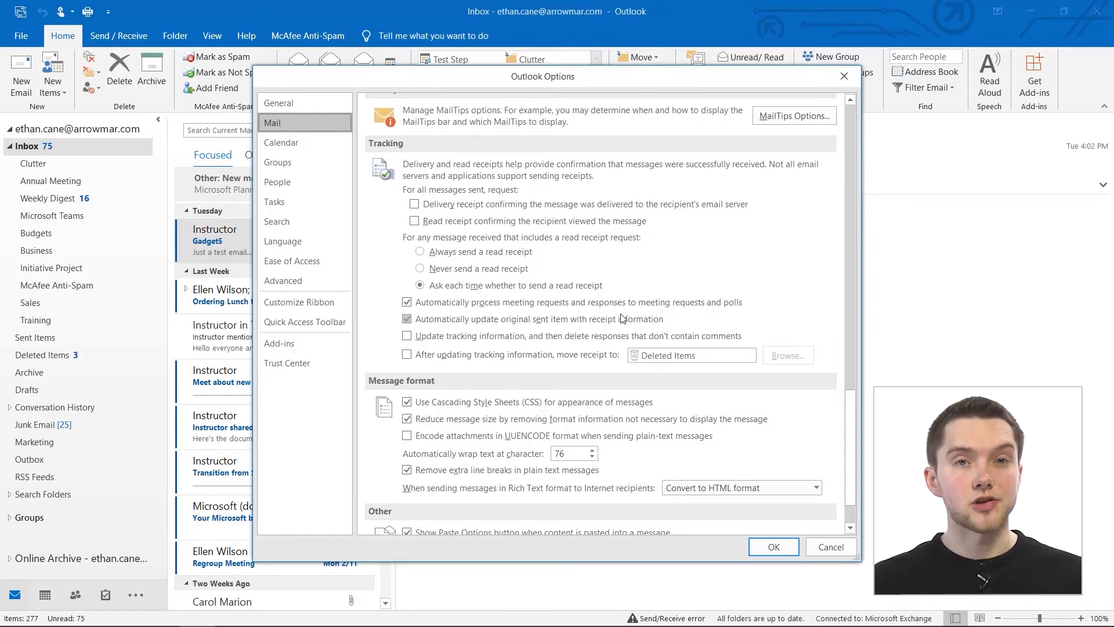
scroll(down, 3)
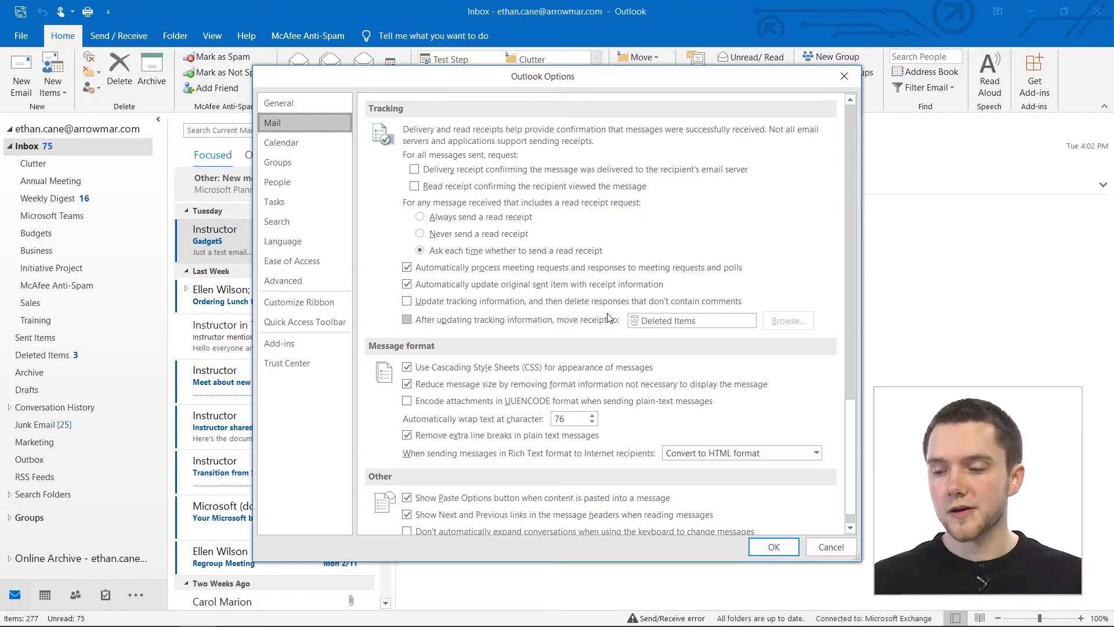
- Enable moving receipts to Deleted Items after tracking updates and confirm with OK
click(406, 320)
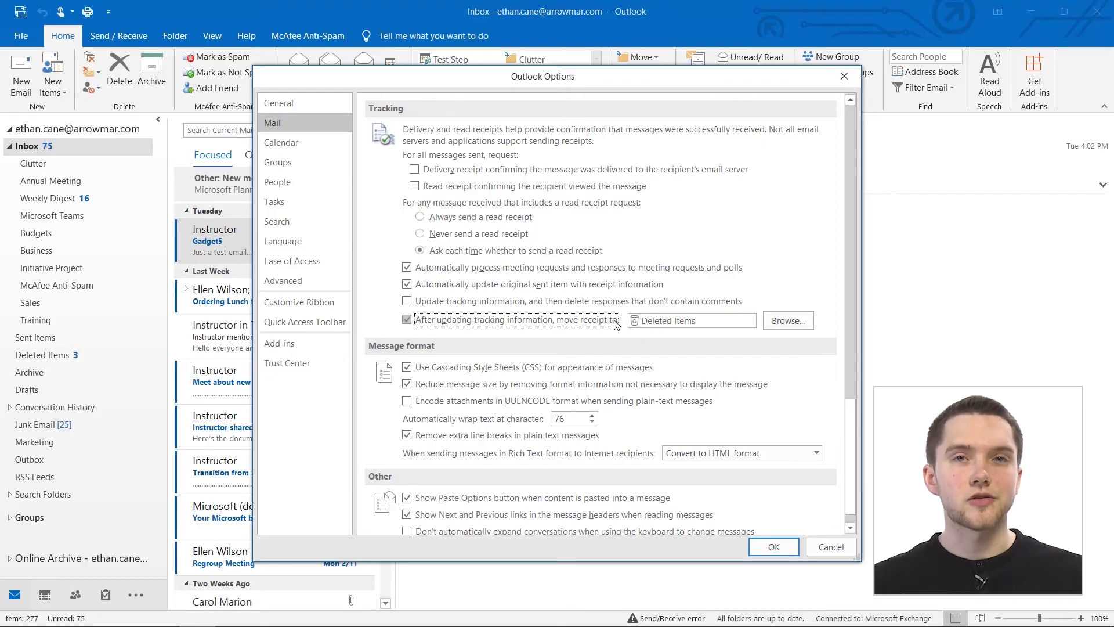
mouse_move(775, 447)
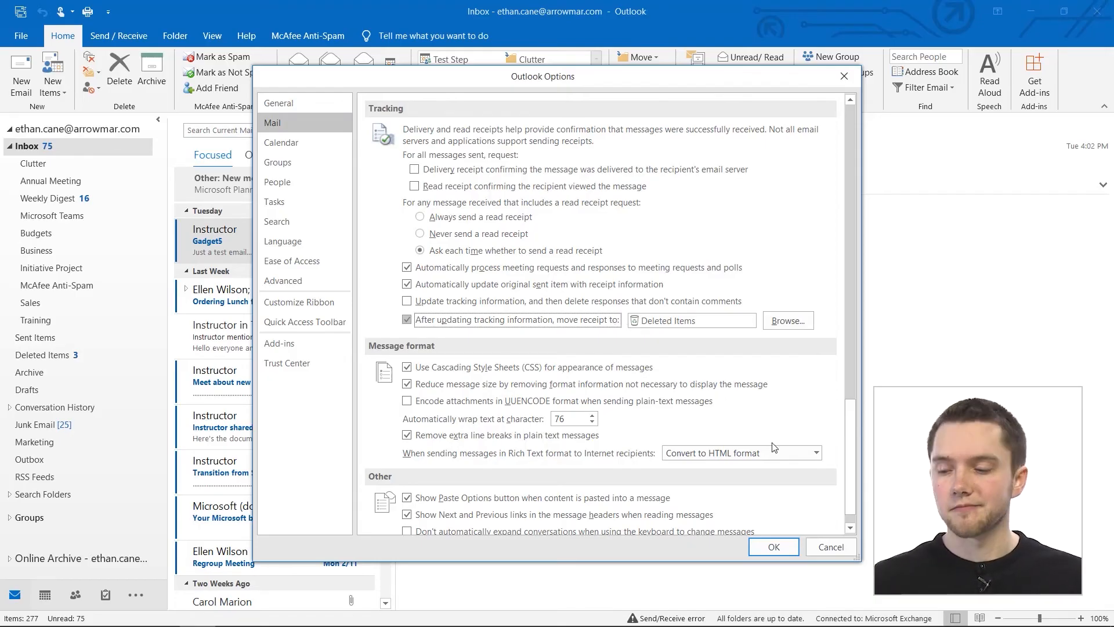
click(774, 546)
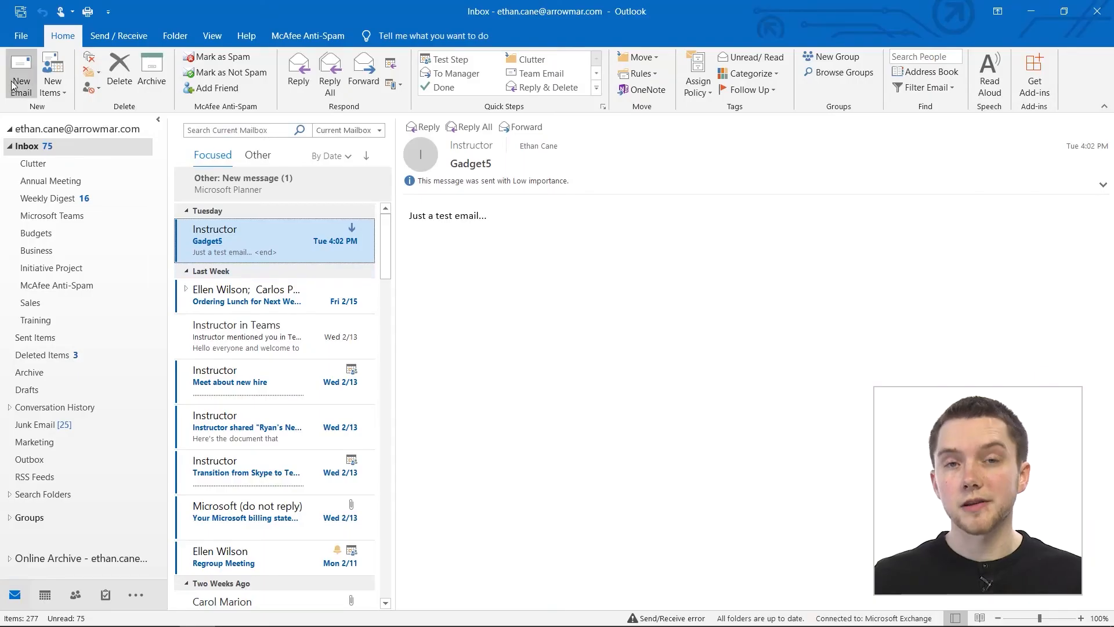
- Create a new email requesting both a delivery receipt and a read receipt
click(21, 70)
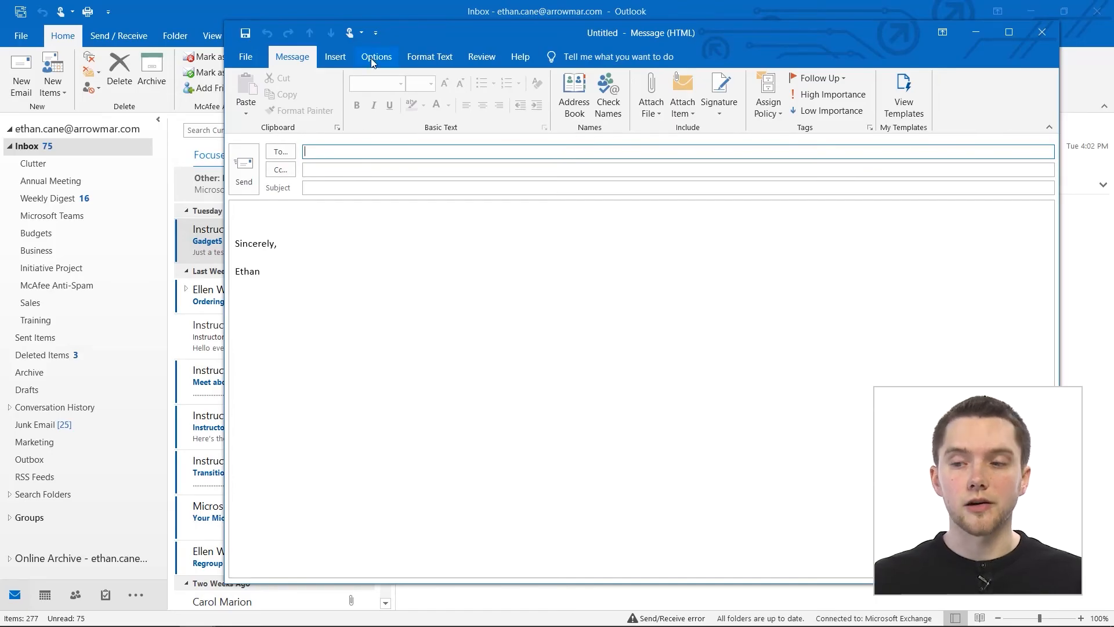
click(375, 56)
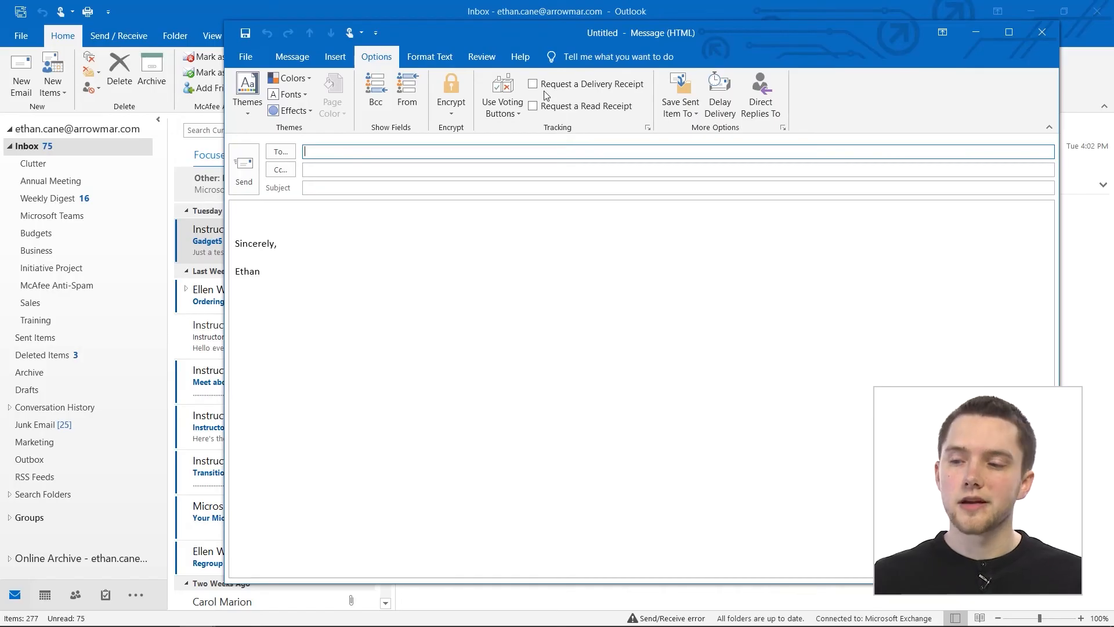
mouse_move(546, 91)
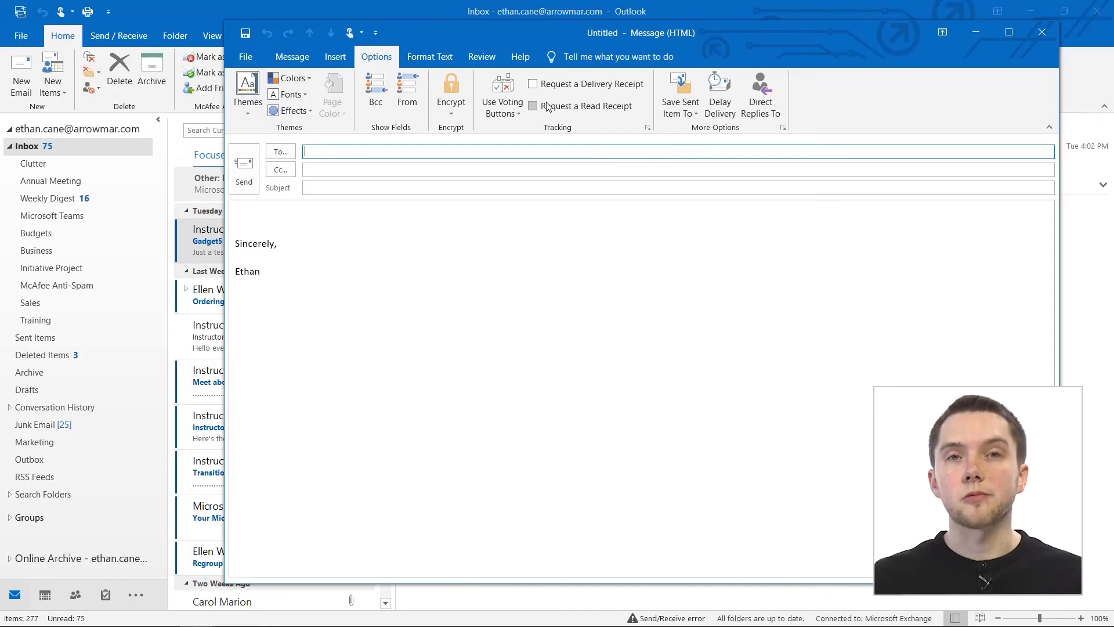
mouse_move(546, 106)
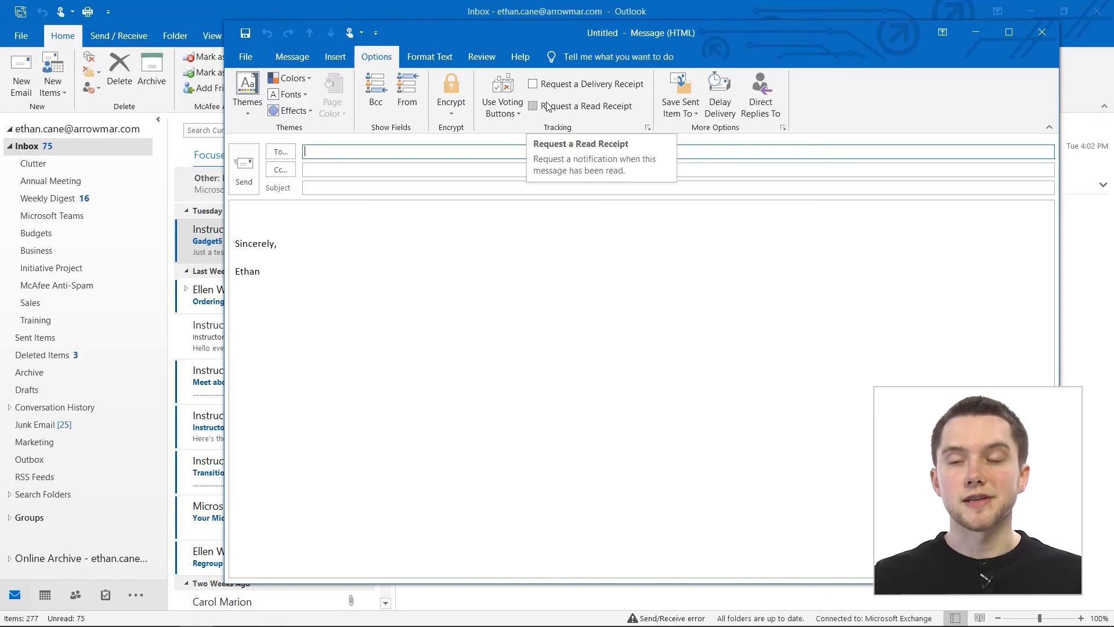
click(532, 106)
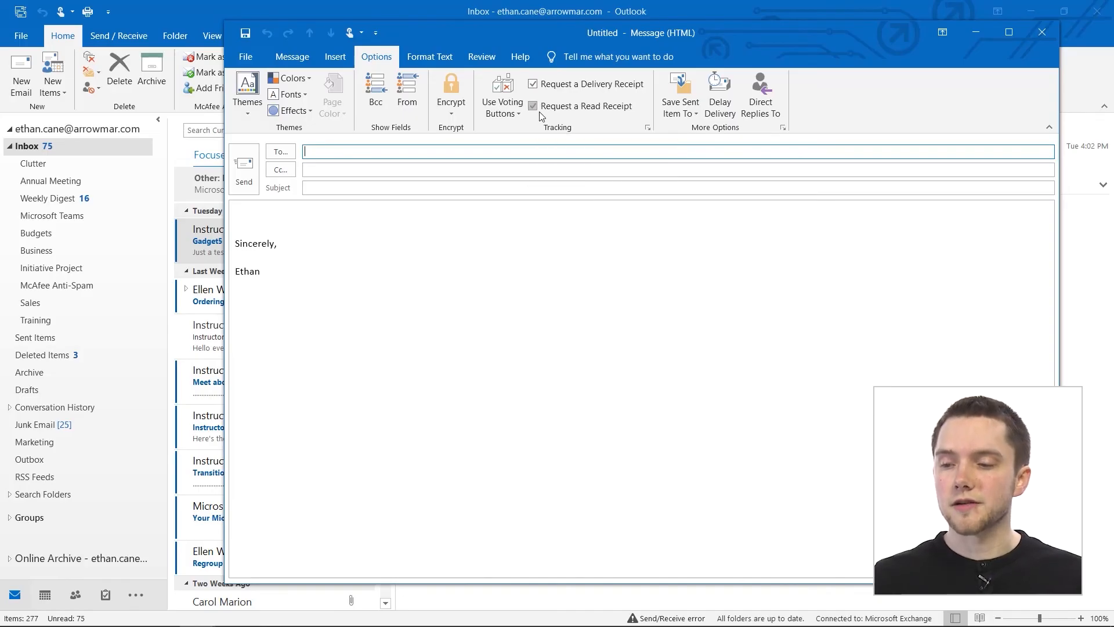
click(533, 106)
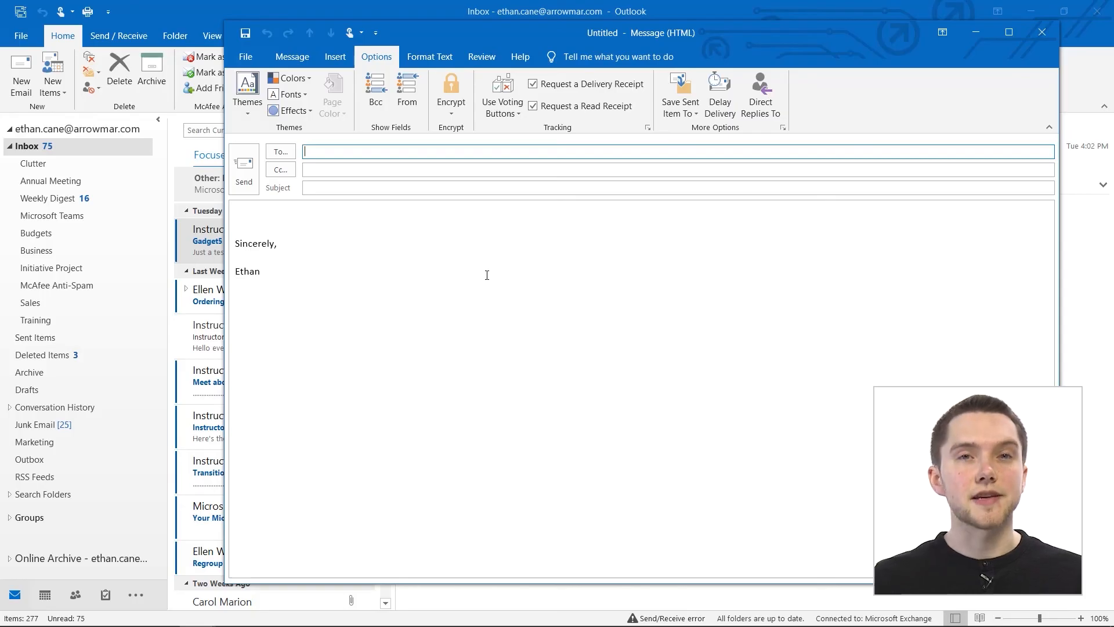